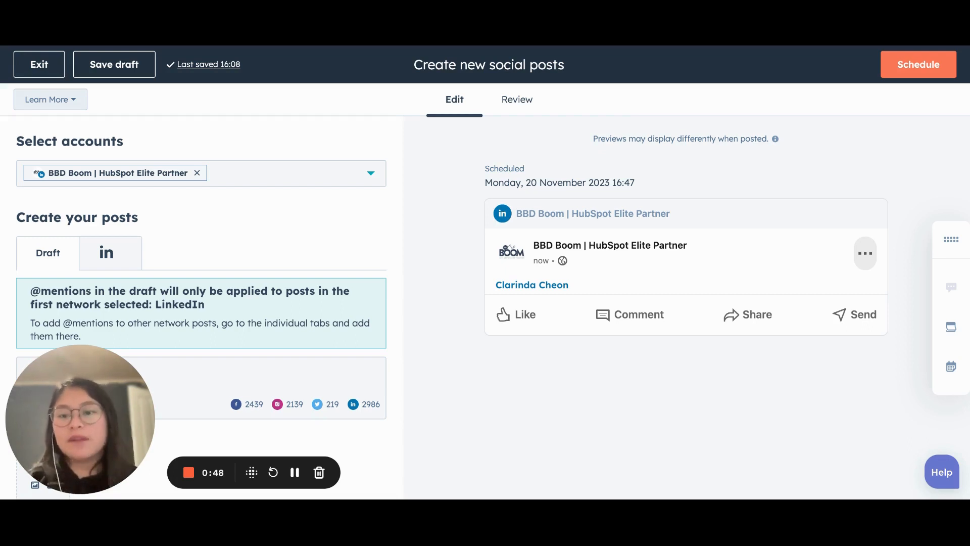
pyautogui.moveTo(686, 320)
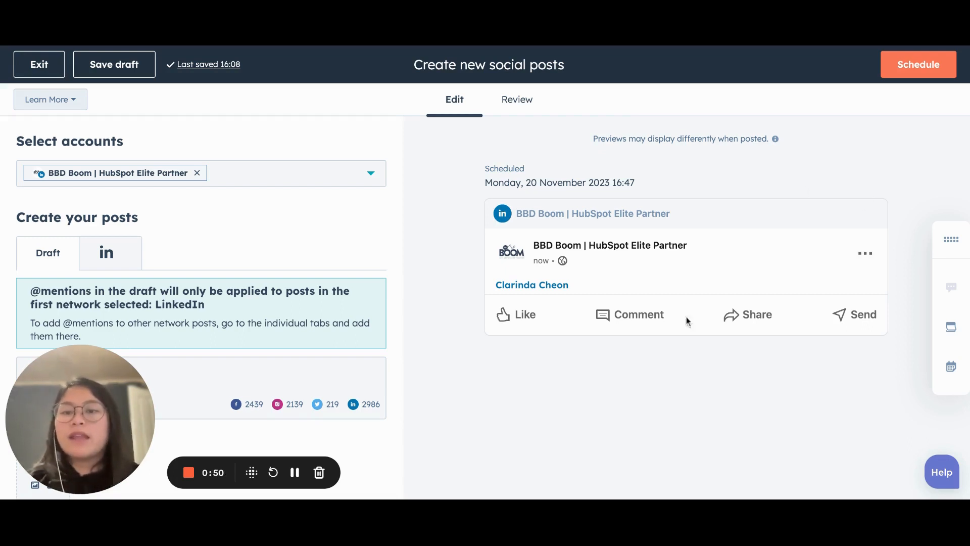
pyautogui.moveTo(510, 402)
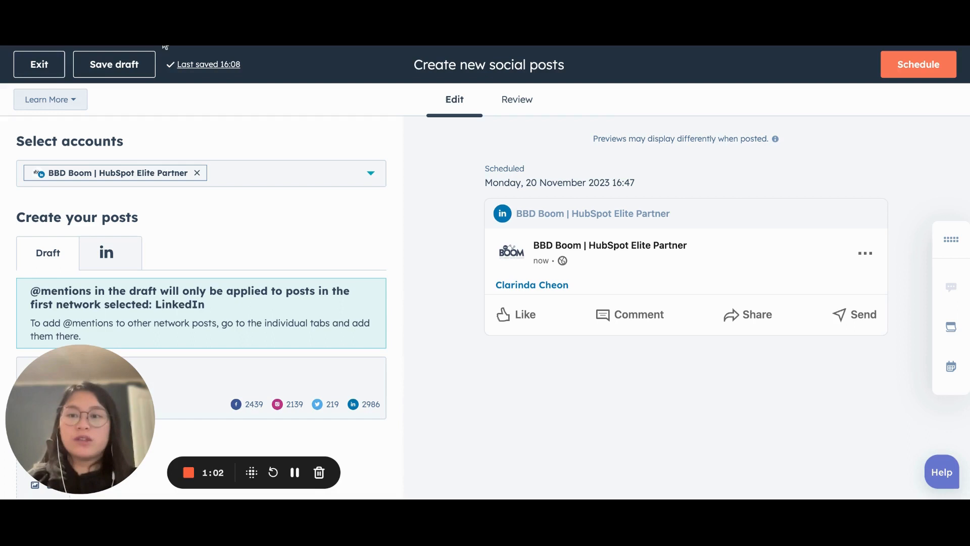
pyautogui.moveTo(294, 181)
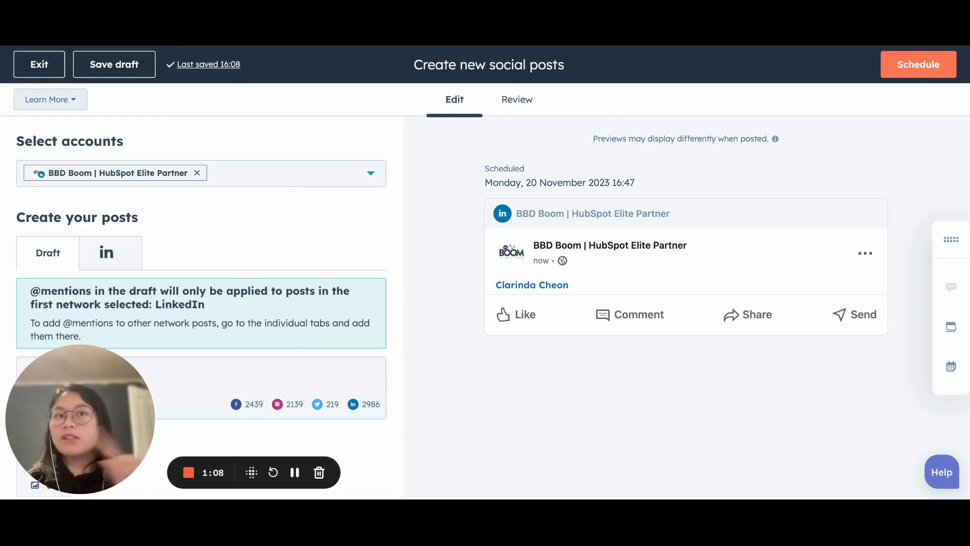
pyautogui.moveTo(284, 178)
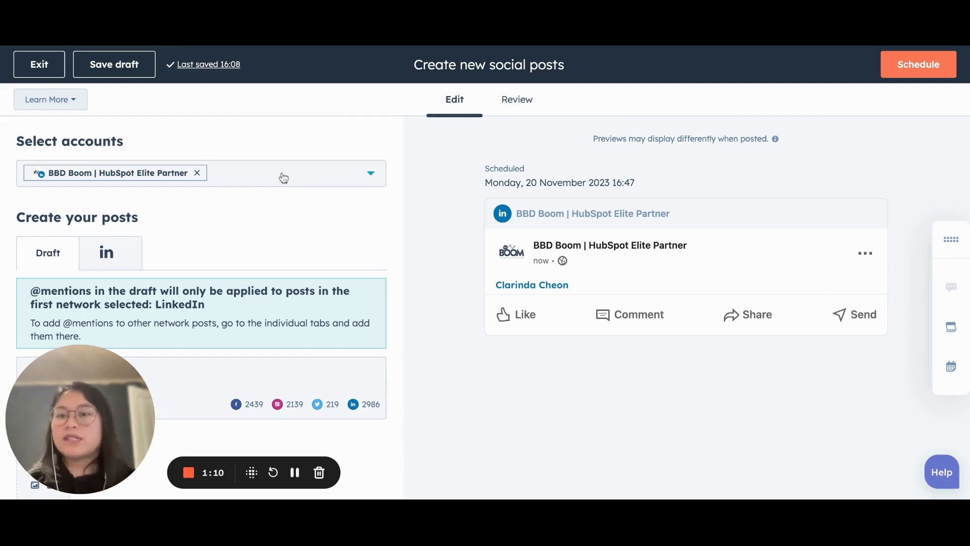
pyautogui.click(370, 173)
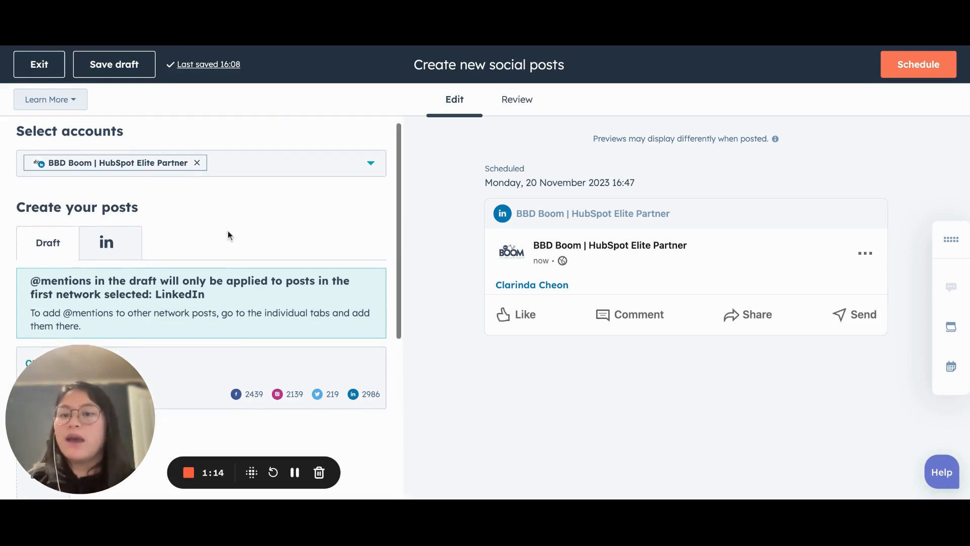
pyautogui.click(104, 242)
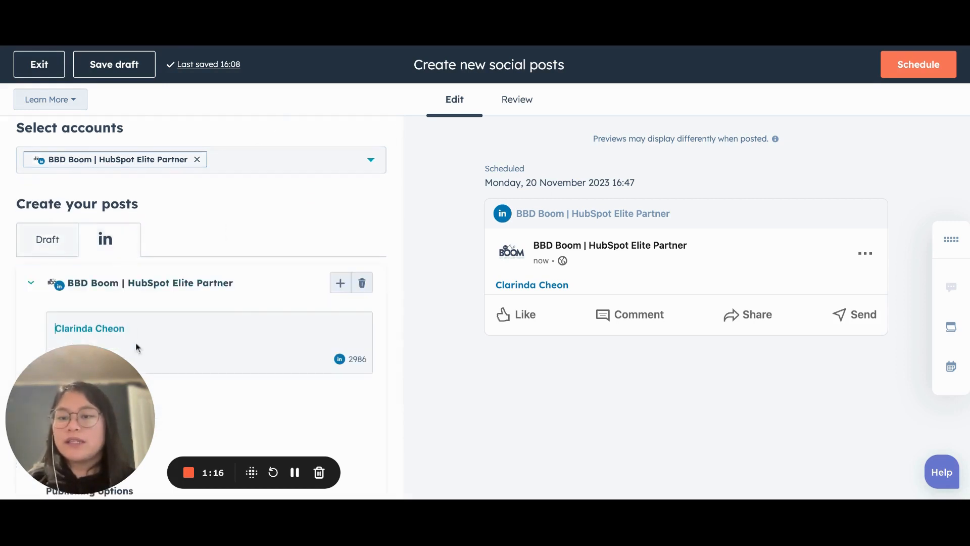
pyautogui.write('@')
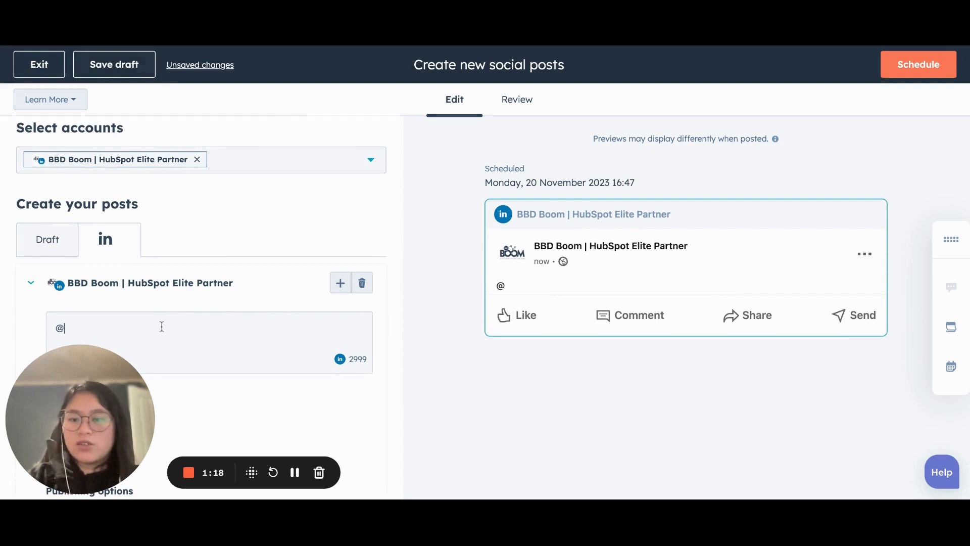
pyautogui.write('clarinda Cheon')
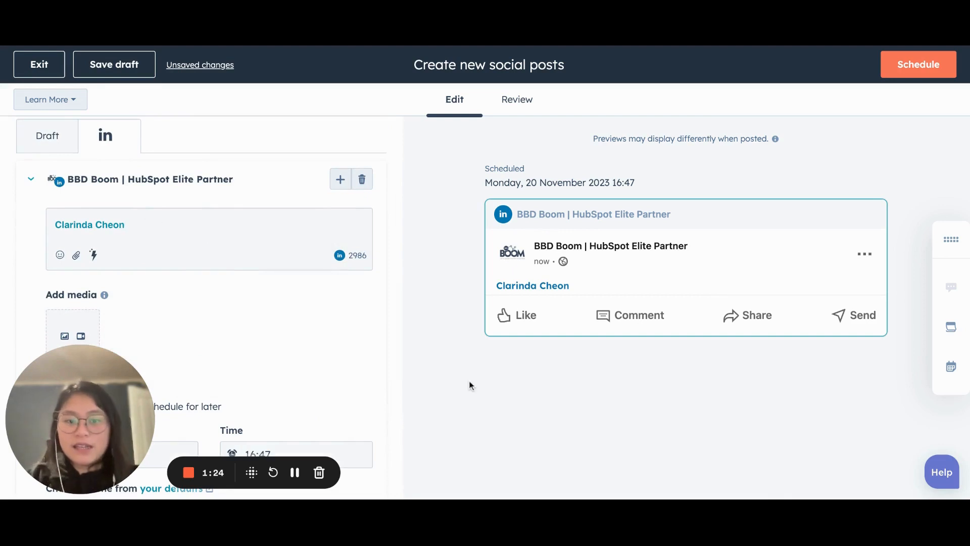
pyautogui.moveTo(533, 285)
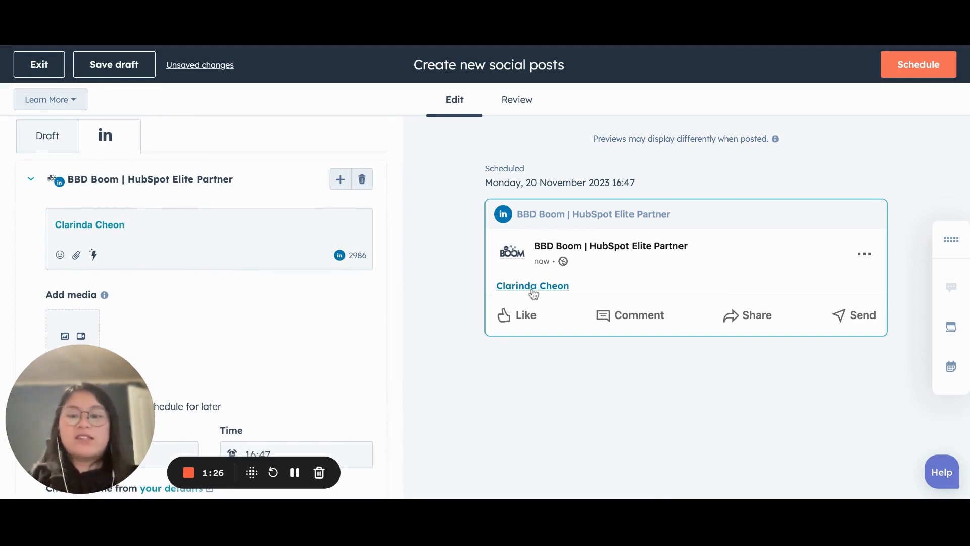
pyautogui.click(113, 65)
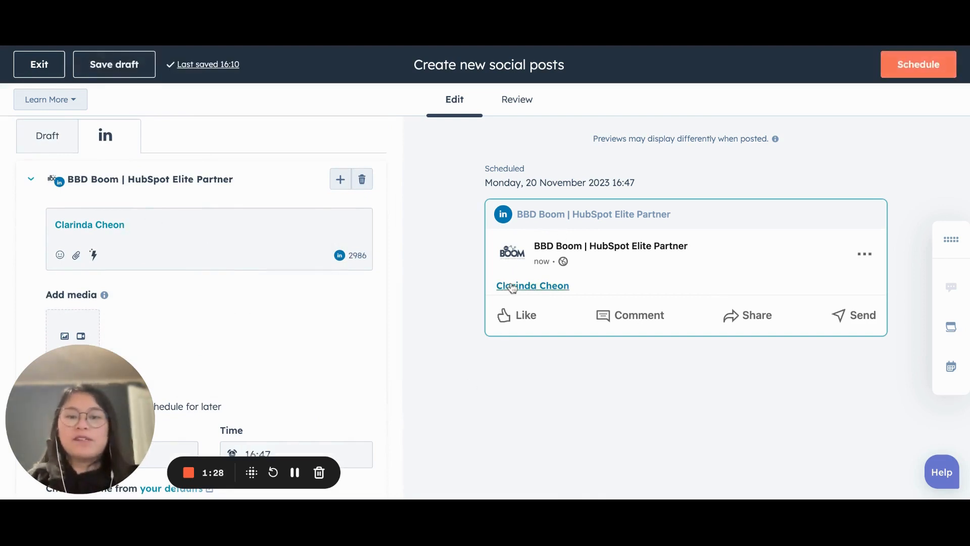
pyautogui.moveTo(676, 231)
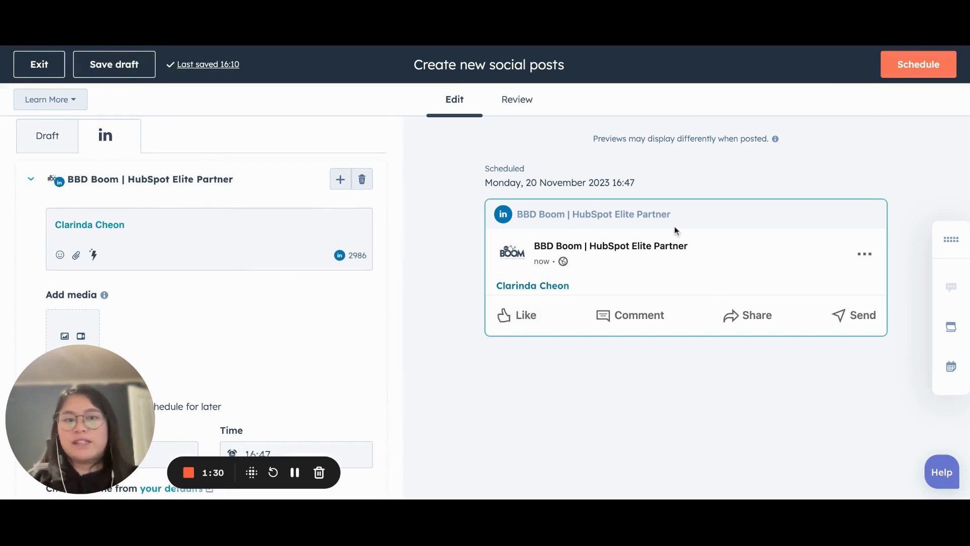
pyautogui.moveTo(388, 264)
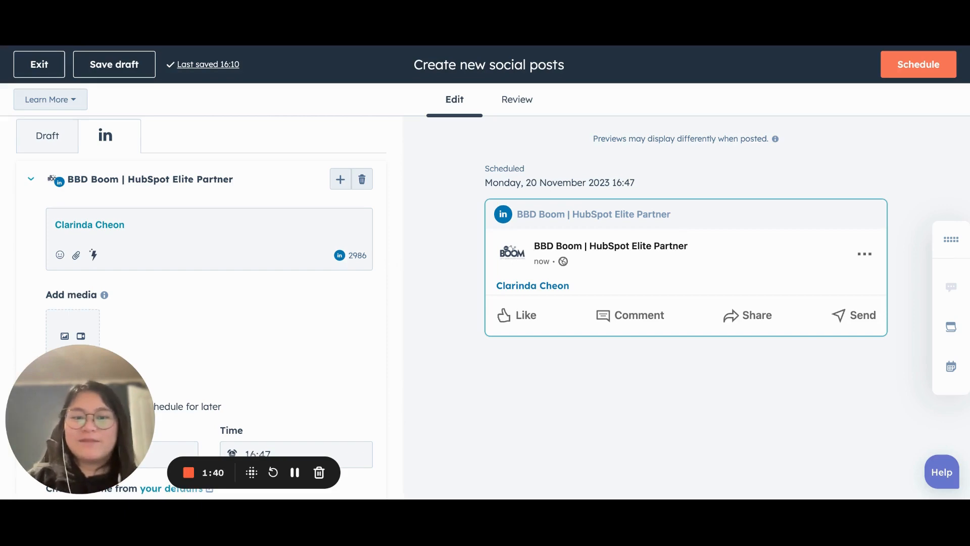
pyautogui.moveTo(347, 382)
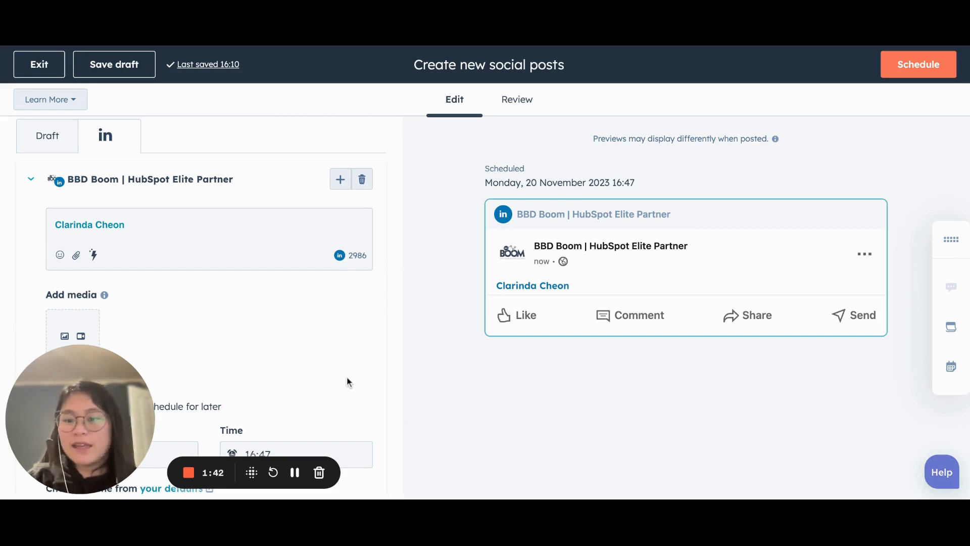
pyautogui.moveTo(449, 306)
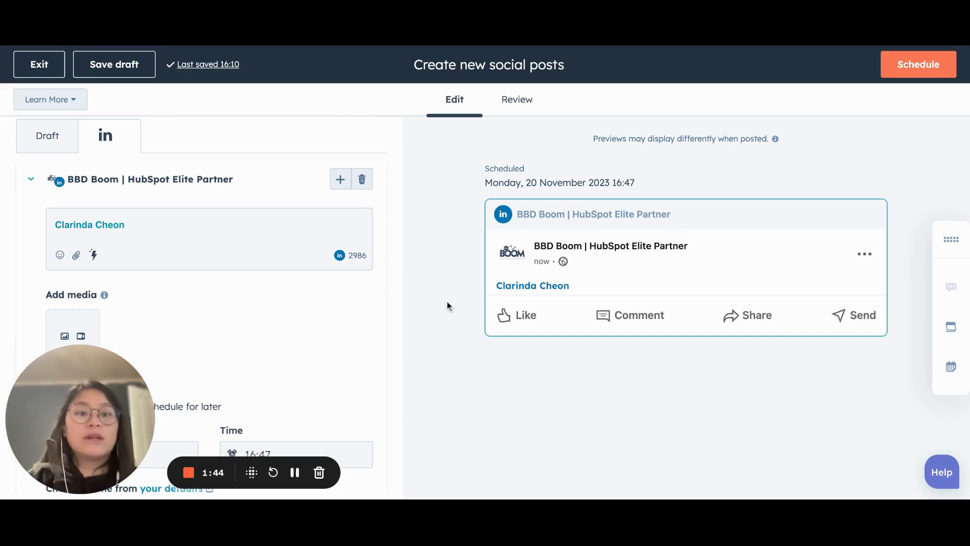